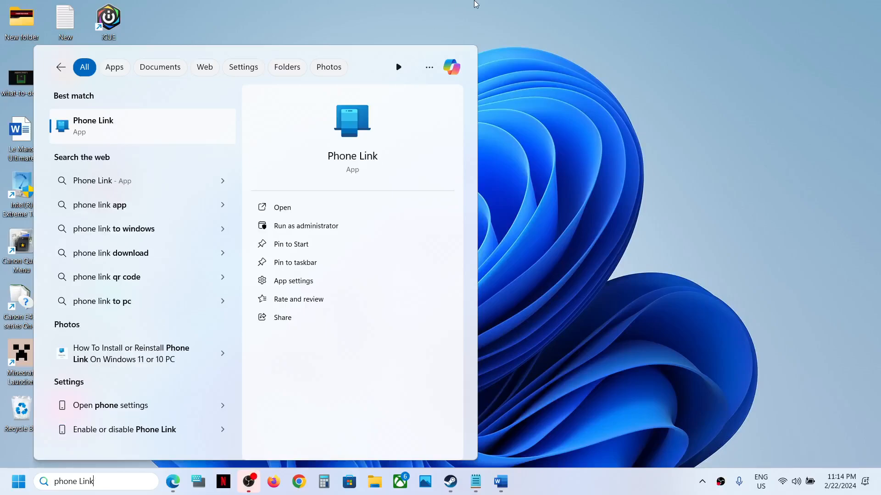
{"action": "mouse_move", "coordinate": [422, 5]}
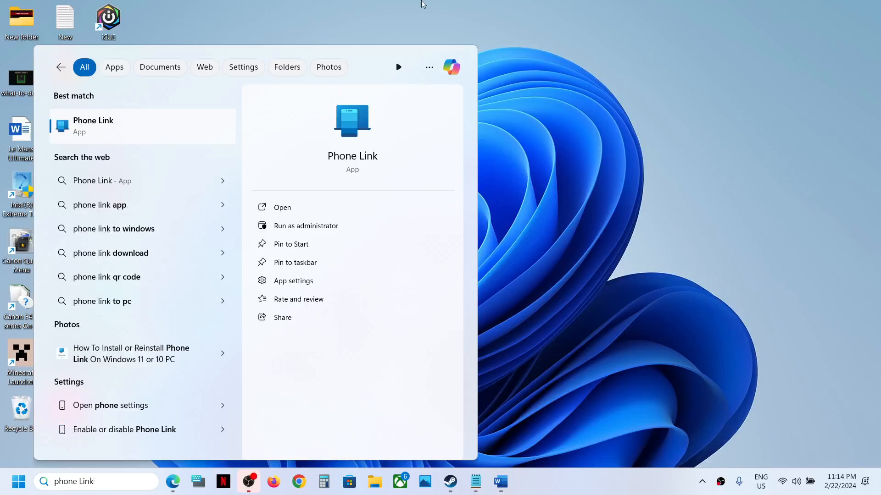
{"action": "mouse_move", "coordinate": [369, 144]}
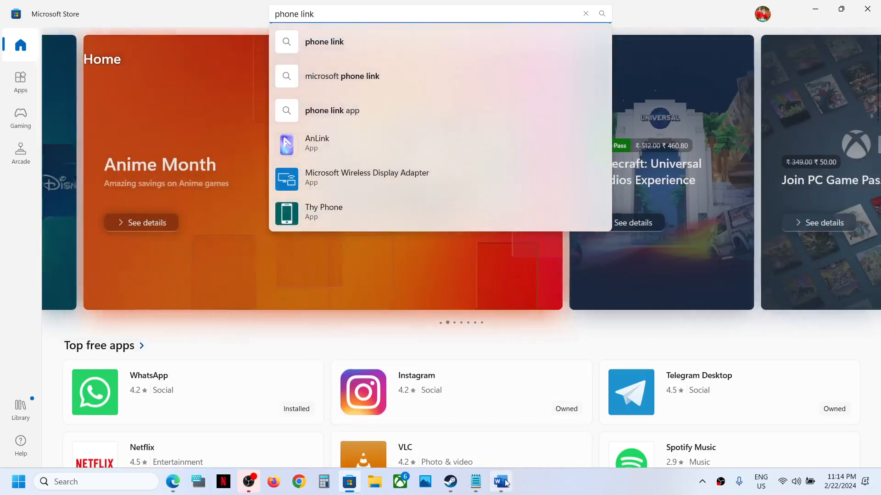
Follow the Phone Link apps.microsoft.com link from the Word notes into Chrome
{"action": "left_click", "coordinate": [499, 482]}
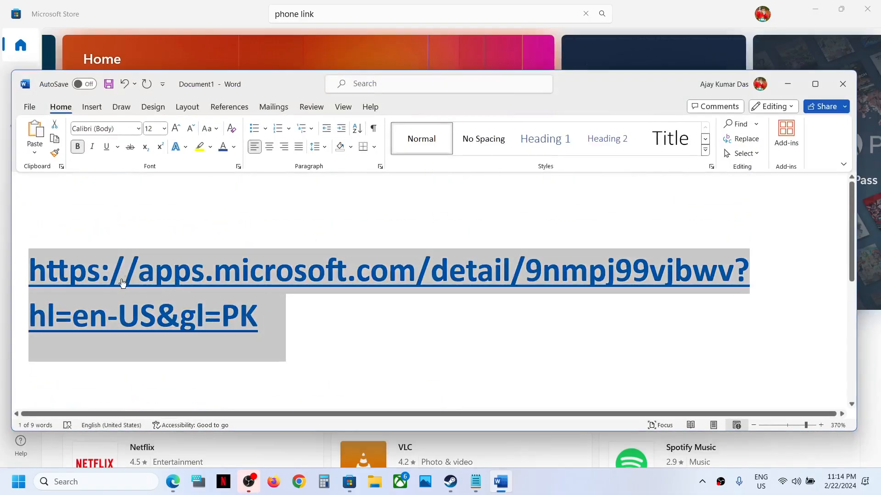
{"action": "left_click", "coordinate": [298, 482]}
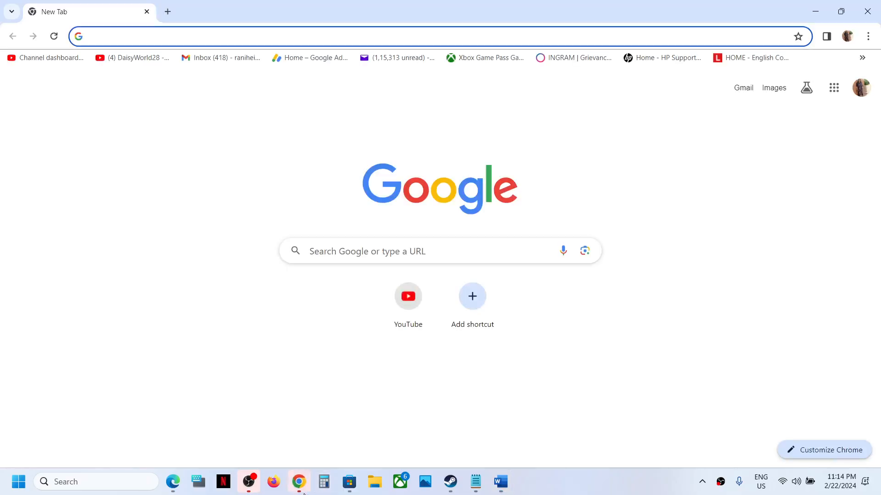
Download Phone Link from its Store web page, handing off to the Microsoft Store app
{"action": "left_click", "coordinate": [500, 486]}
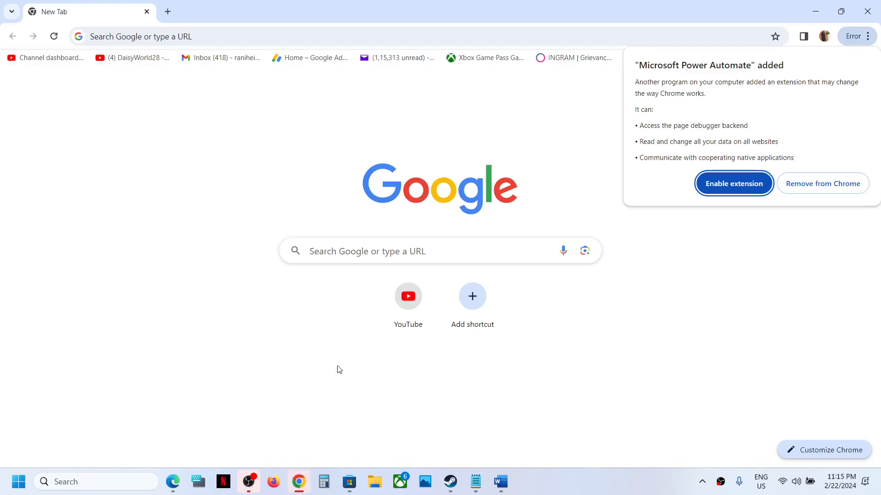
{"action": "left_click", "coordinate": [167, 11]}
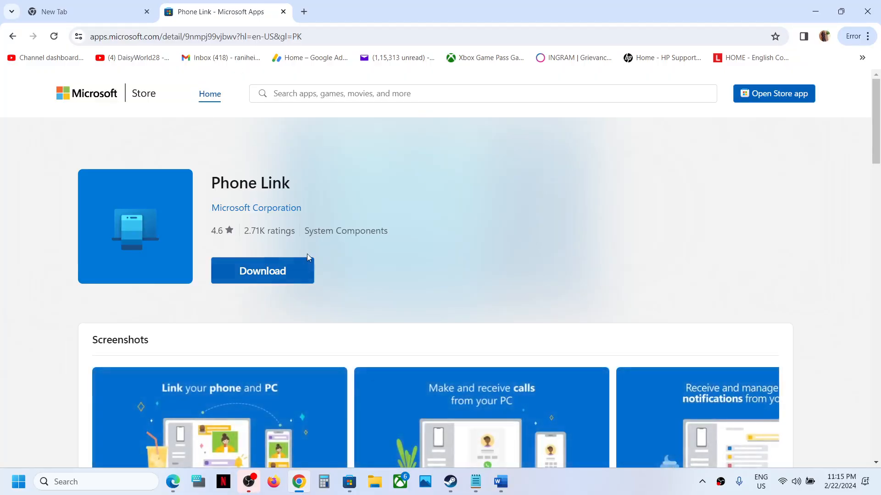
{"action": "left_click", "coordinate": [261, 270]}
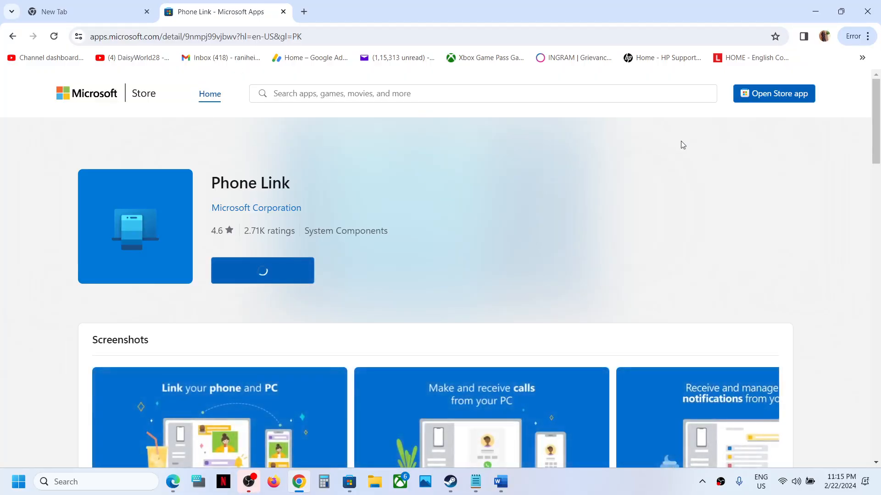
{"action": "left_click", "coordinate": [774, 94]}
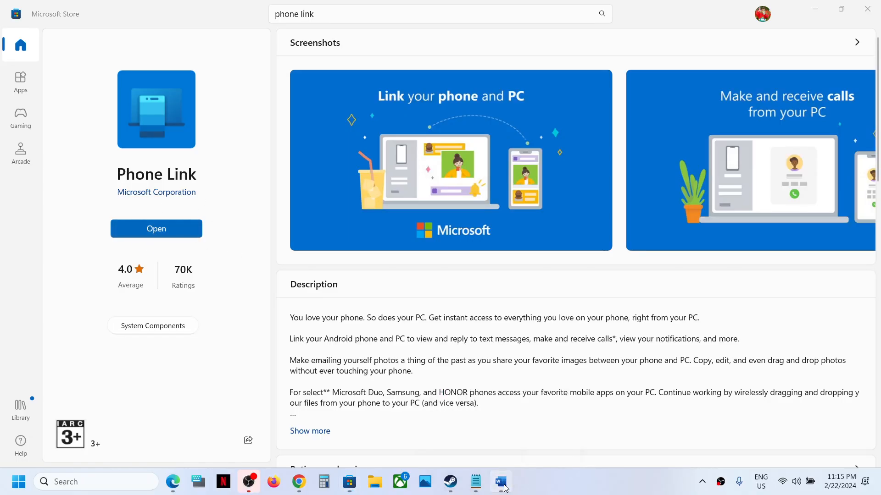
{"action": "left_click", "coordinate": [499, 481]}
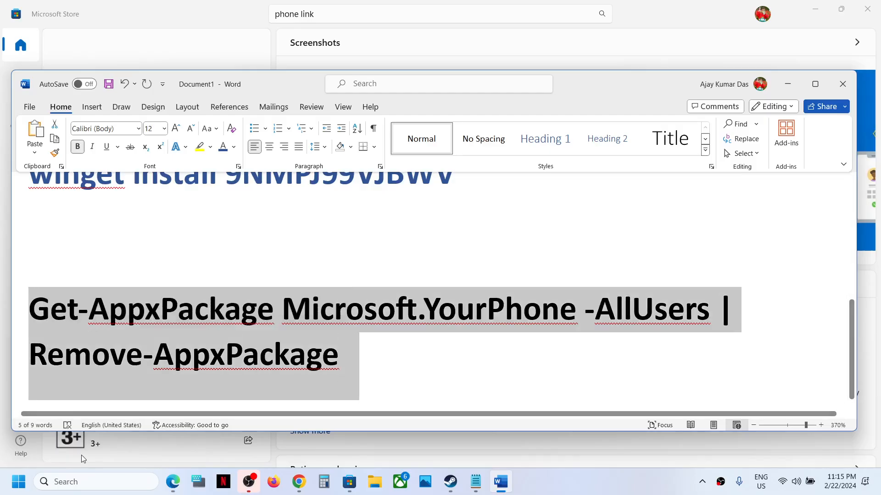
Launch Windows PowerShell as administrator from Start search beside the Word notes
{"action": "type", "text": "powerPoint"}
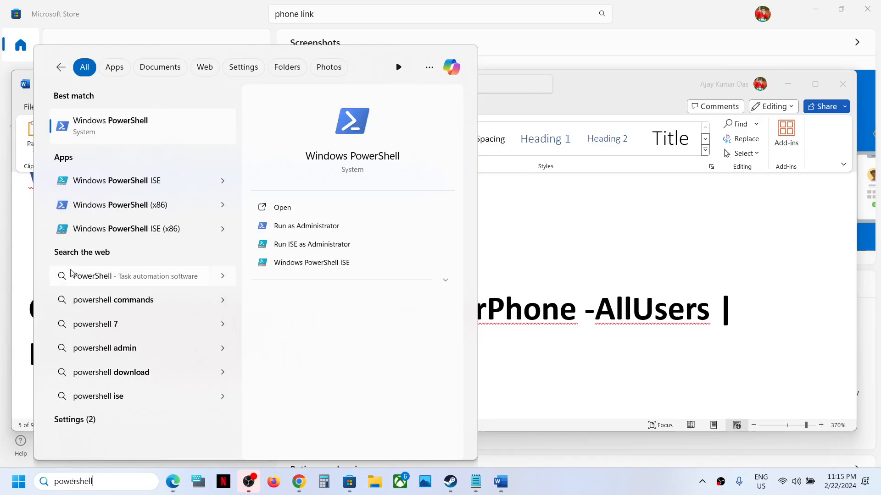
{"action": "right_click", "coordinate": [110, 126]}
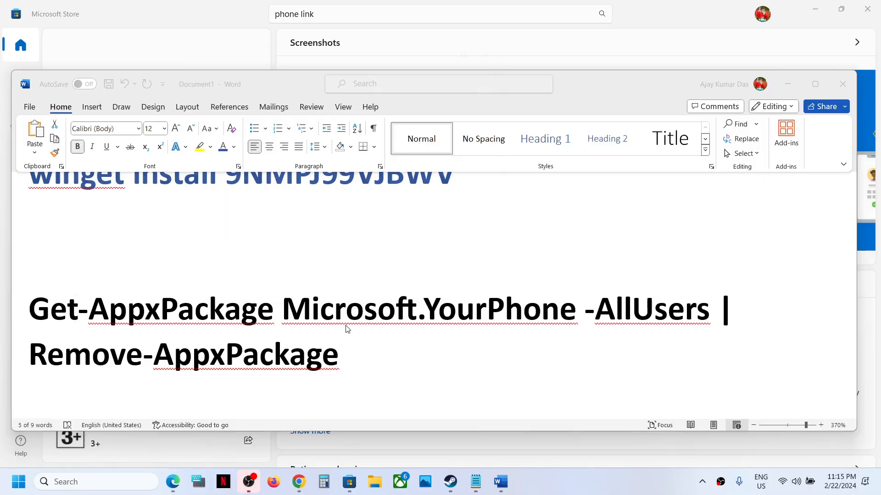
{"action": "left_click", "coordinate": [524, 482]}
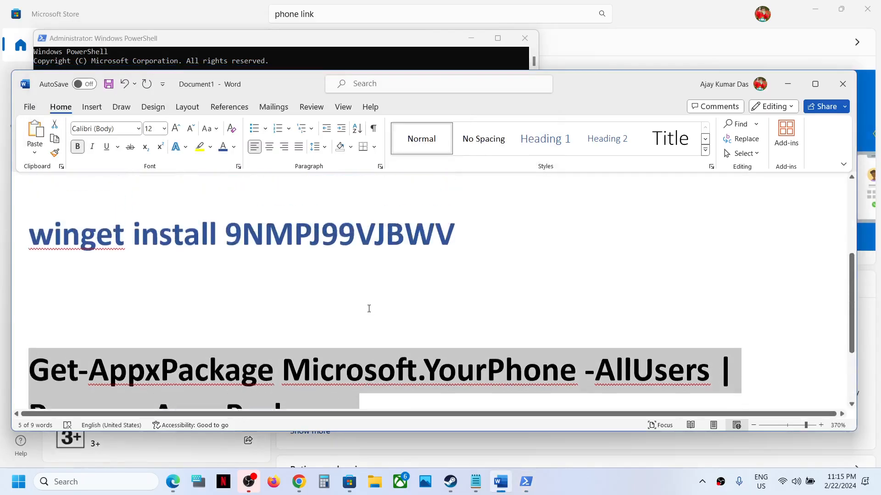
{"action": "scroll", "scroll_direction": "up", "scroll_amount": 3}
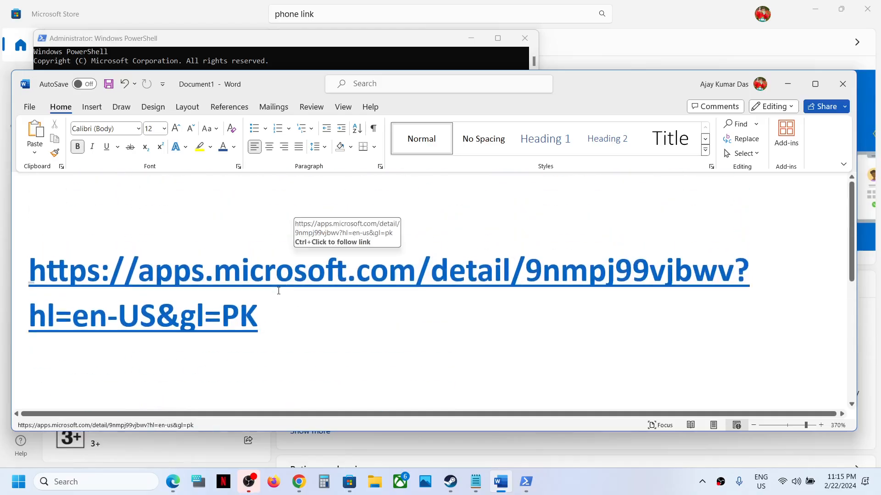
{"action": "scroll", "scroll_direction": "down", "scroll_amount": 3}
{"action": "type", "text": "p"}
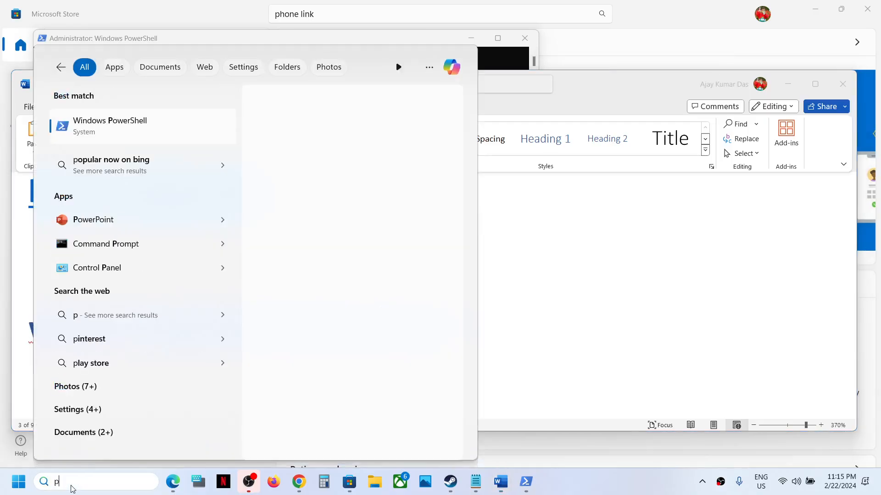
Launch a second Windows PowerShell window with Run as administrator
{"action": "type", "text": "owershell"}
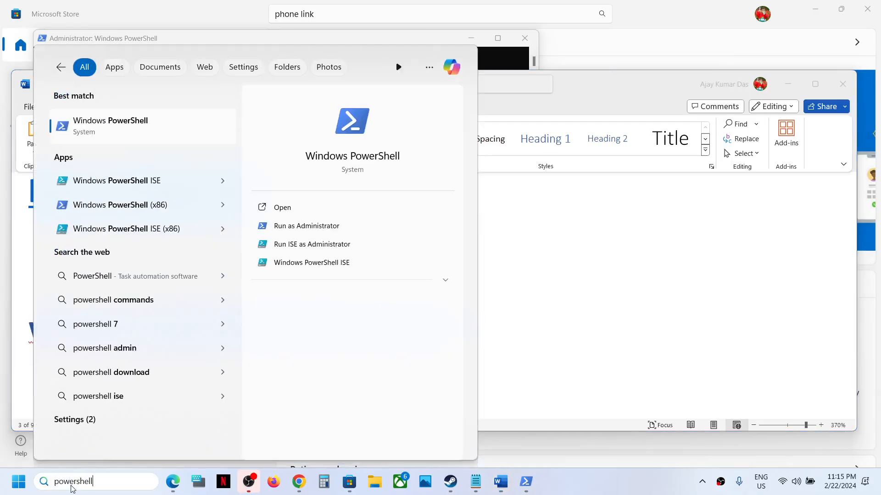
{"action": "right_click", "coordinate": [110, 126]}
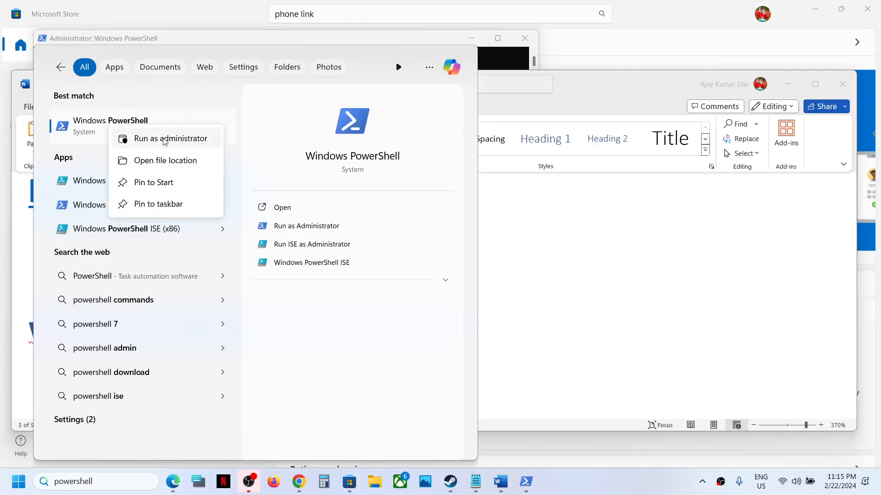
{"action": "mouse_move", "coordinate": [186, 144]}
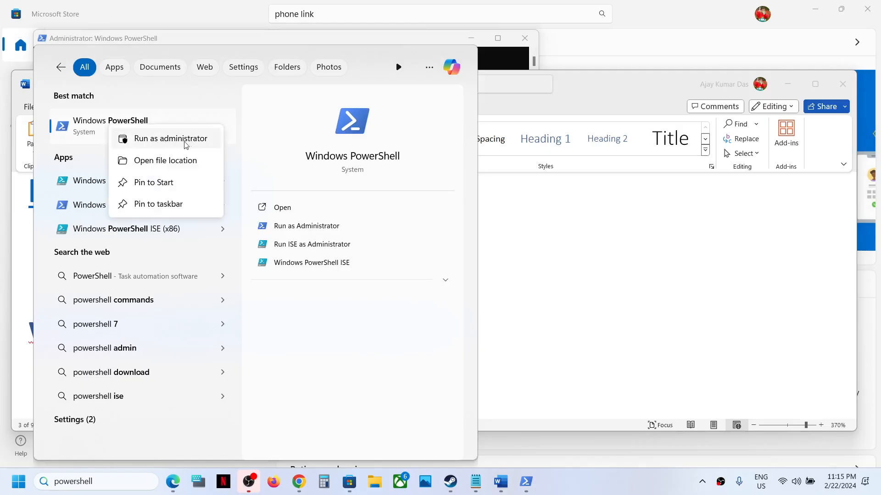
{"action": "left_click", "coordinate": [172, 139]}
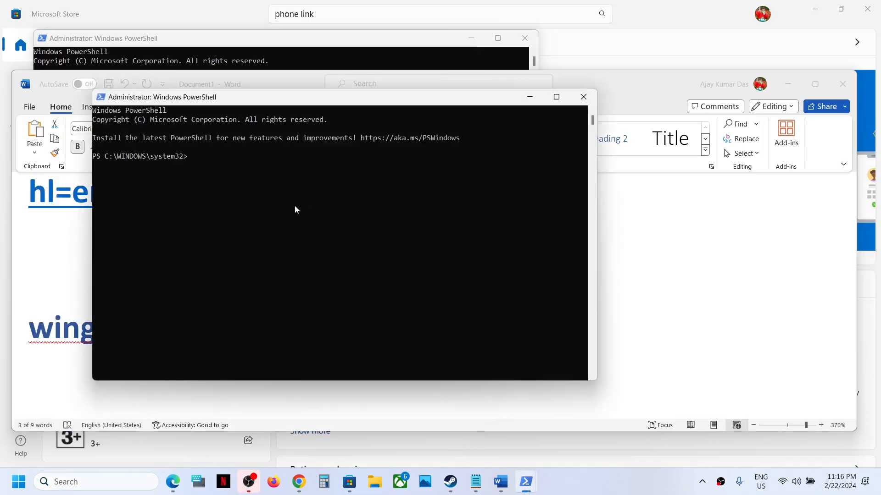
Run 'winget install 9NMPJ99VJBWV' and answer Yes to the agreement terms
{"action": "type", "text": "winget install 9NMPJ99VJBWV"}
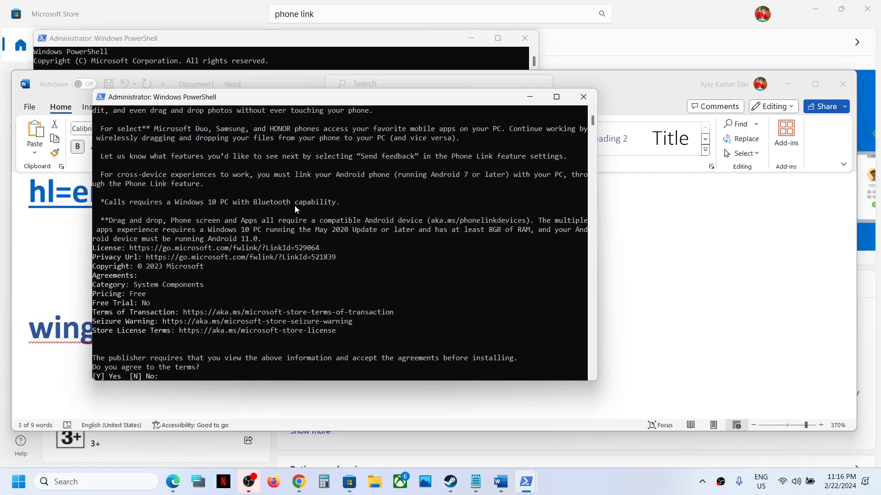
{"action": "scroll", "scroll_direction": "down", "scroll_amount": 3}
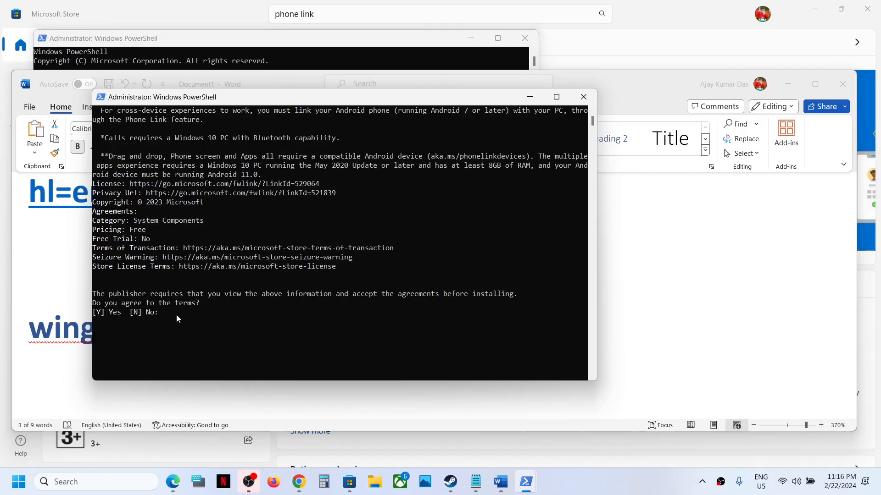
{"action": "type", "text": "Yes"}
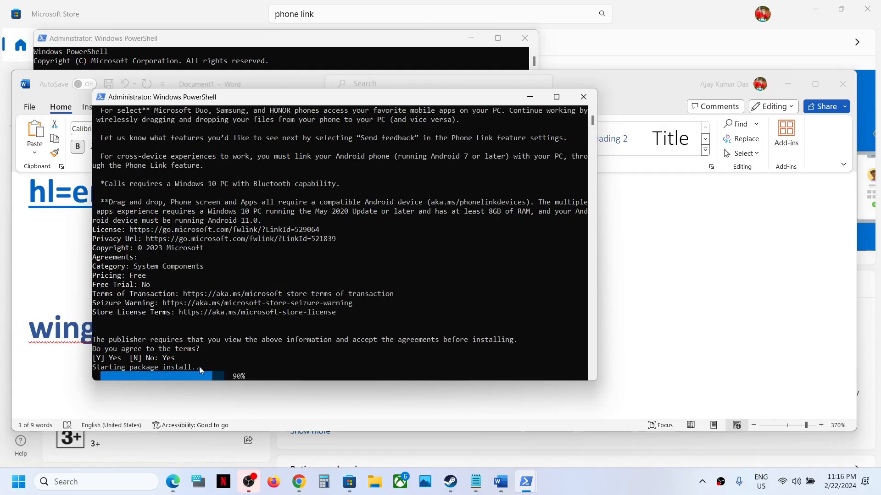
{"action": "mouse_move", "coordinate": [249, 331]}
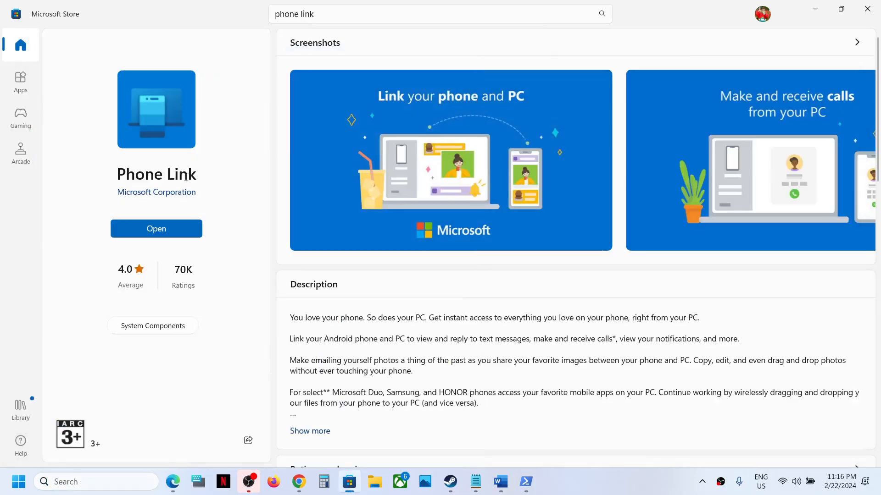
Return to the Word notes and bring the Store link back into view
{"action": "left_click", "coordinate": [499, 481]}
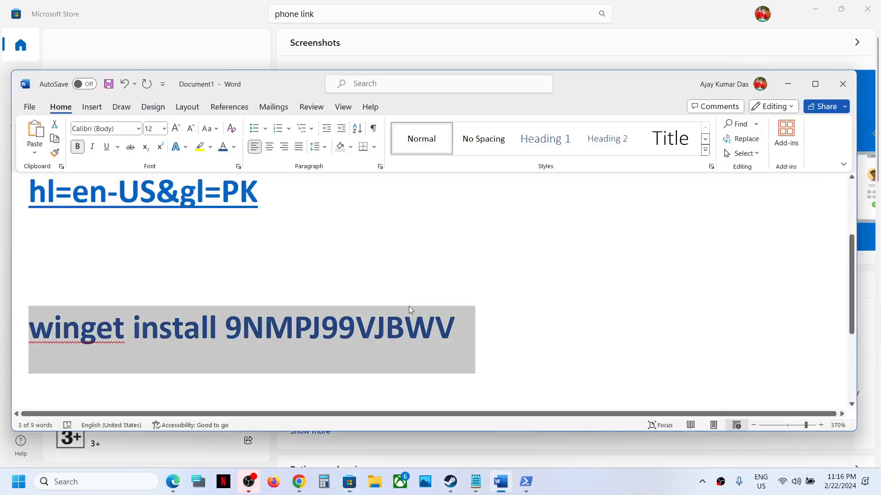
{"action": "scroll", "scroll_direction": "up", "scroll_amount": 3}
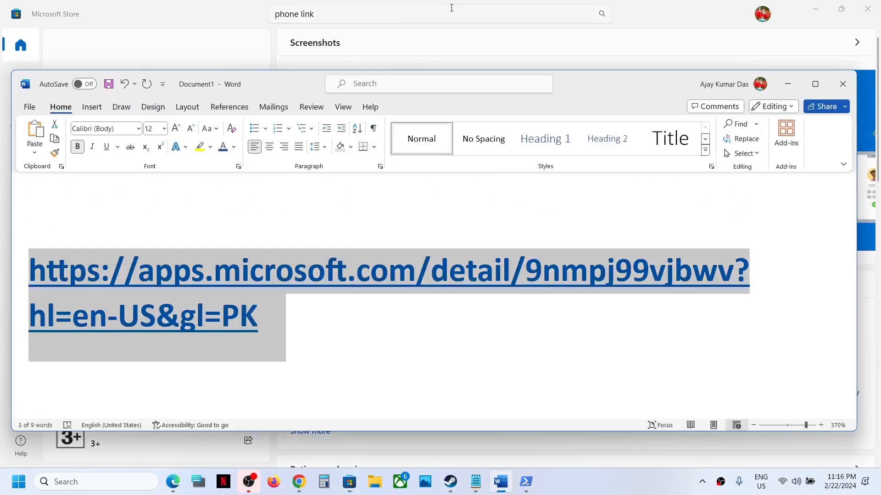